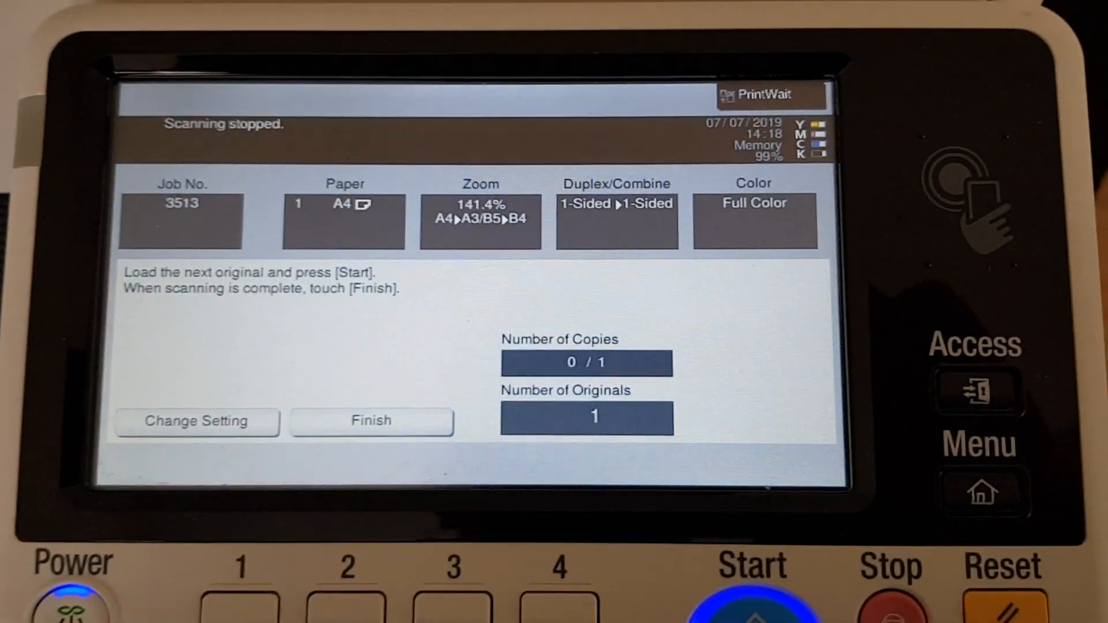
# Step: Finish scanning the single original so the 141.4% full-colour A4-to-A3 copy prints
pyautogui.click(370, 420)
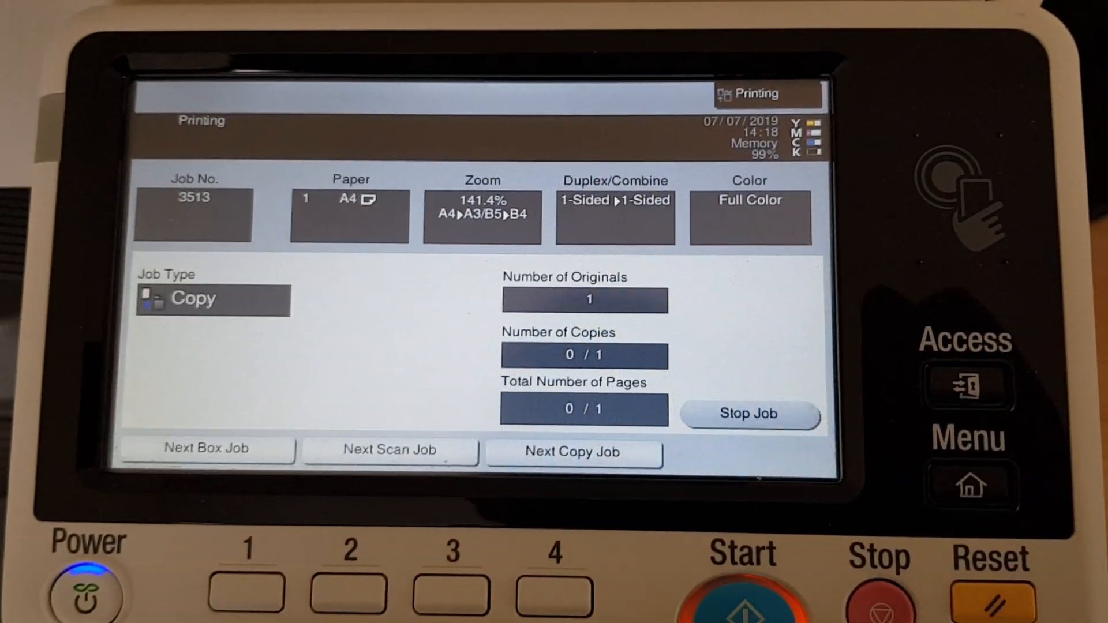